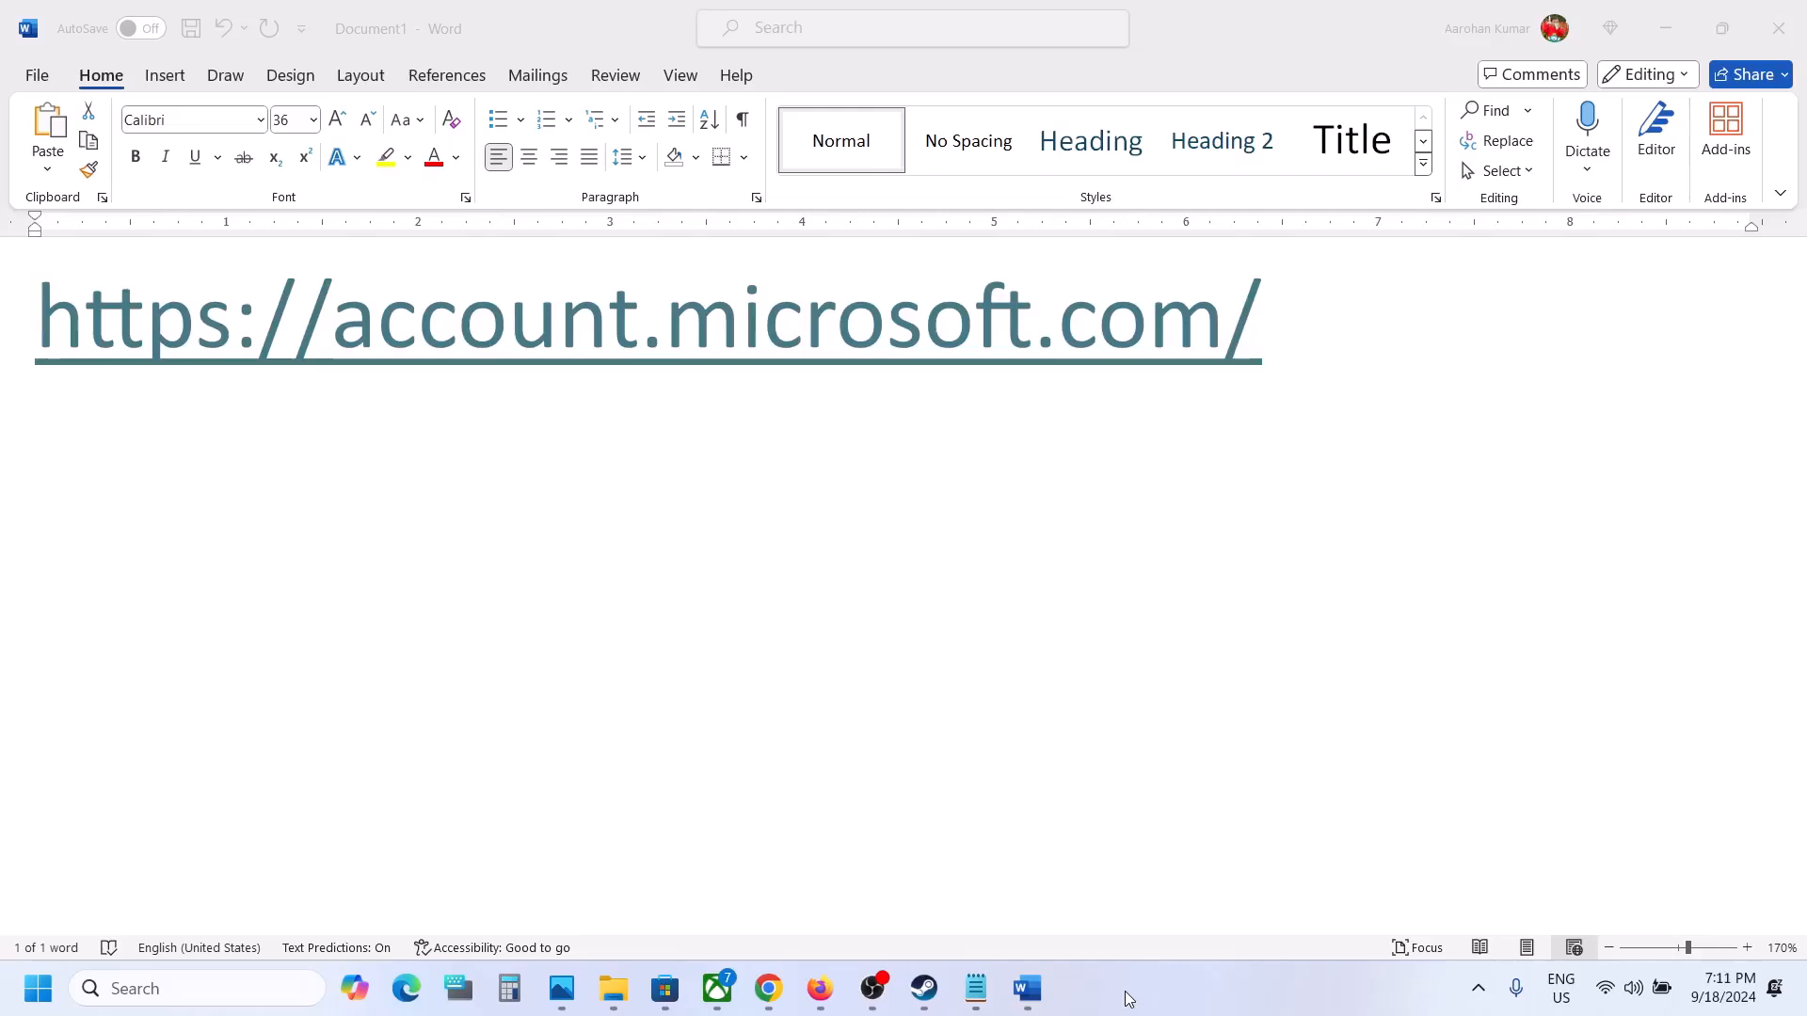
mouse_move(1189, 559)
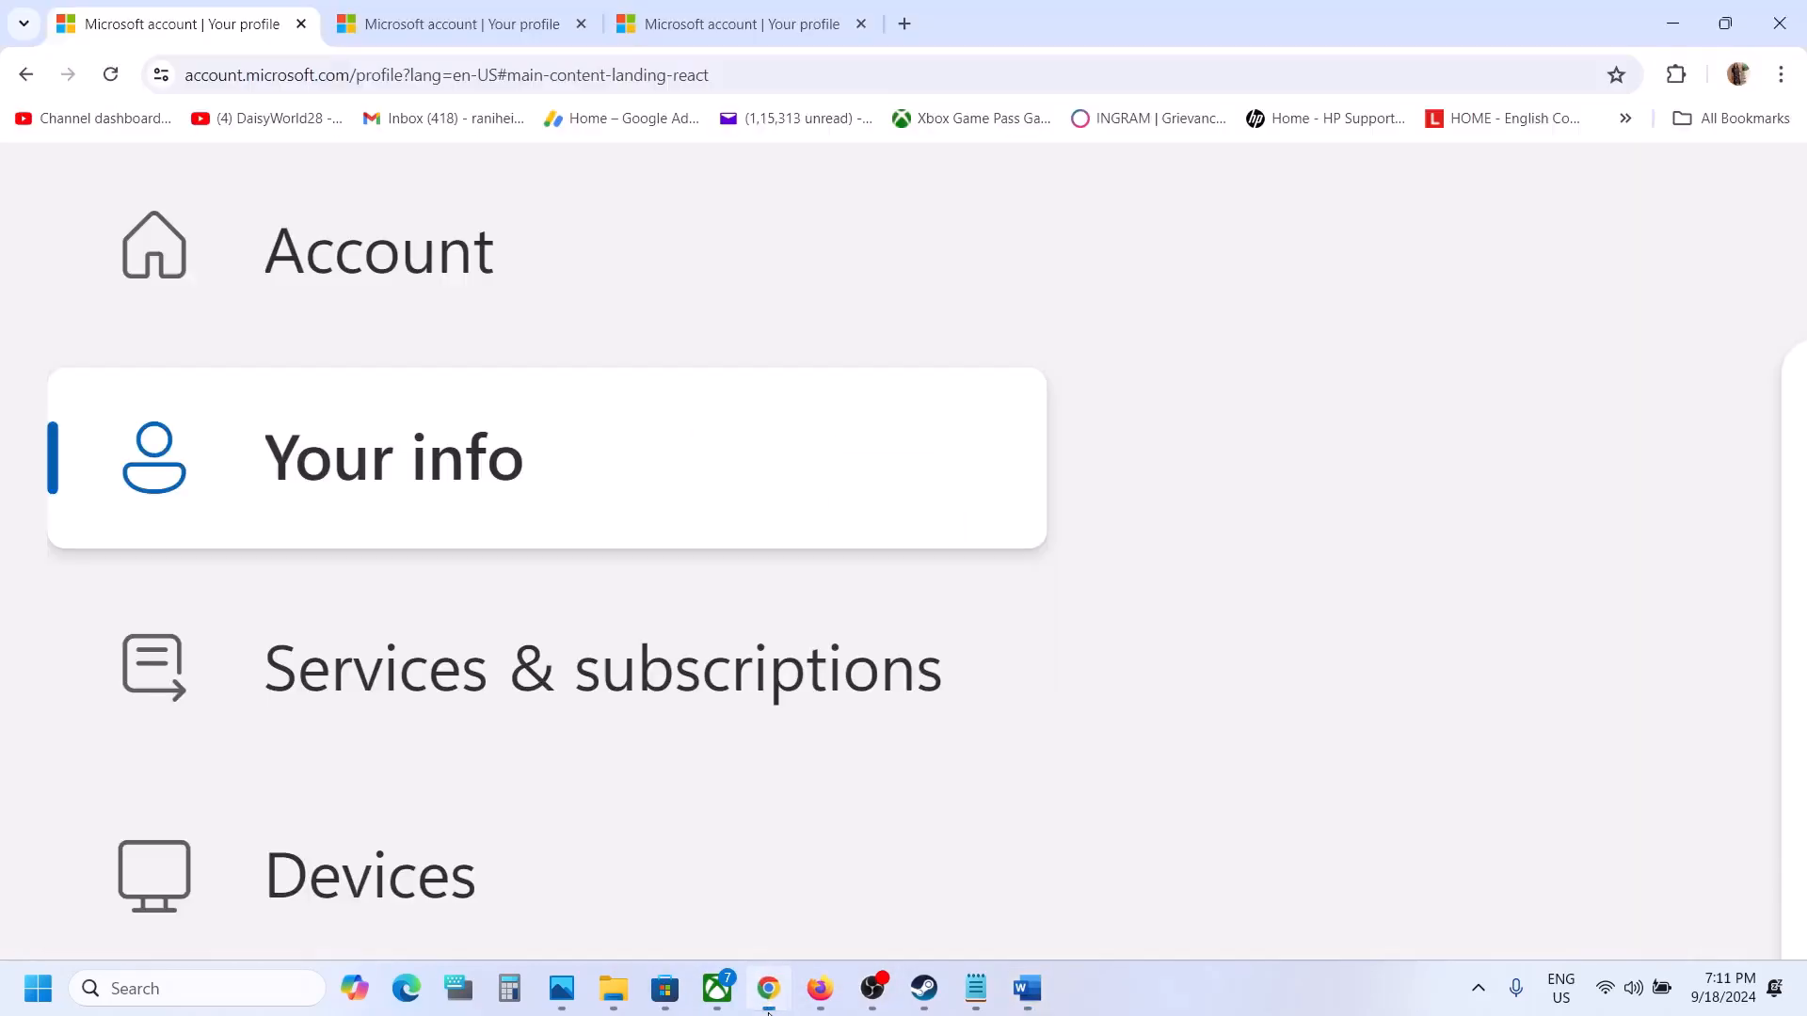
mouse_move(667, 353)
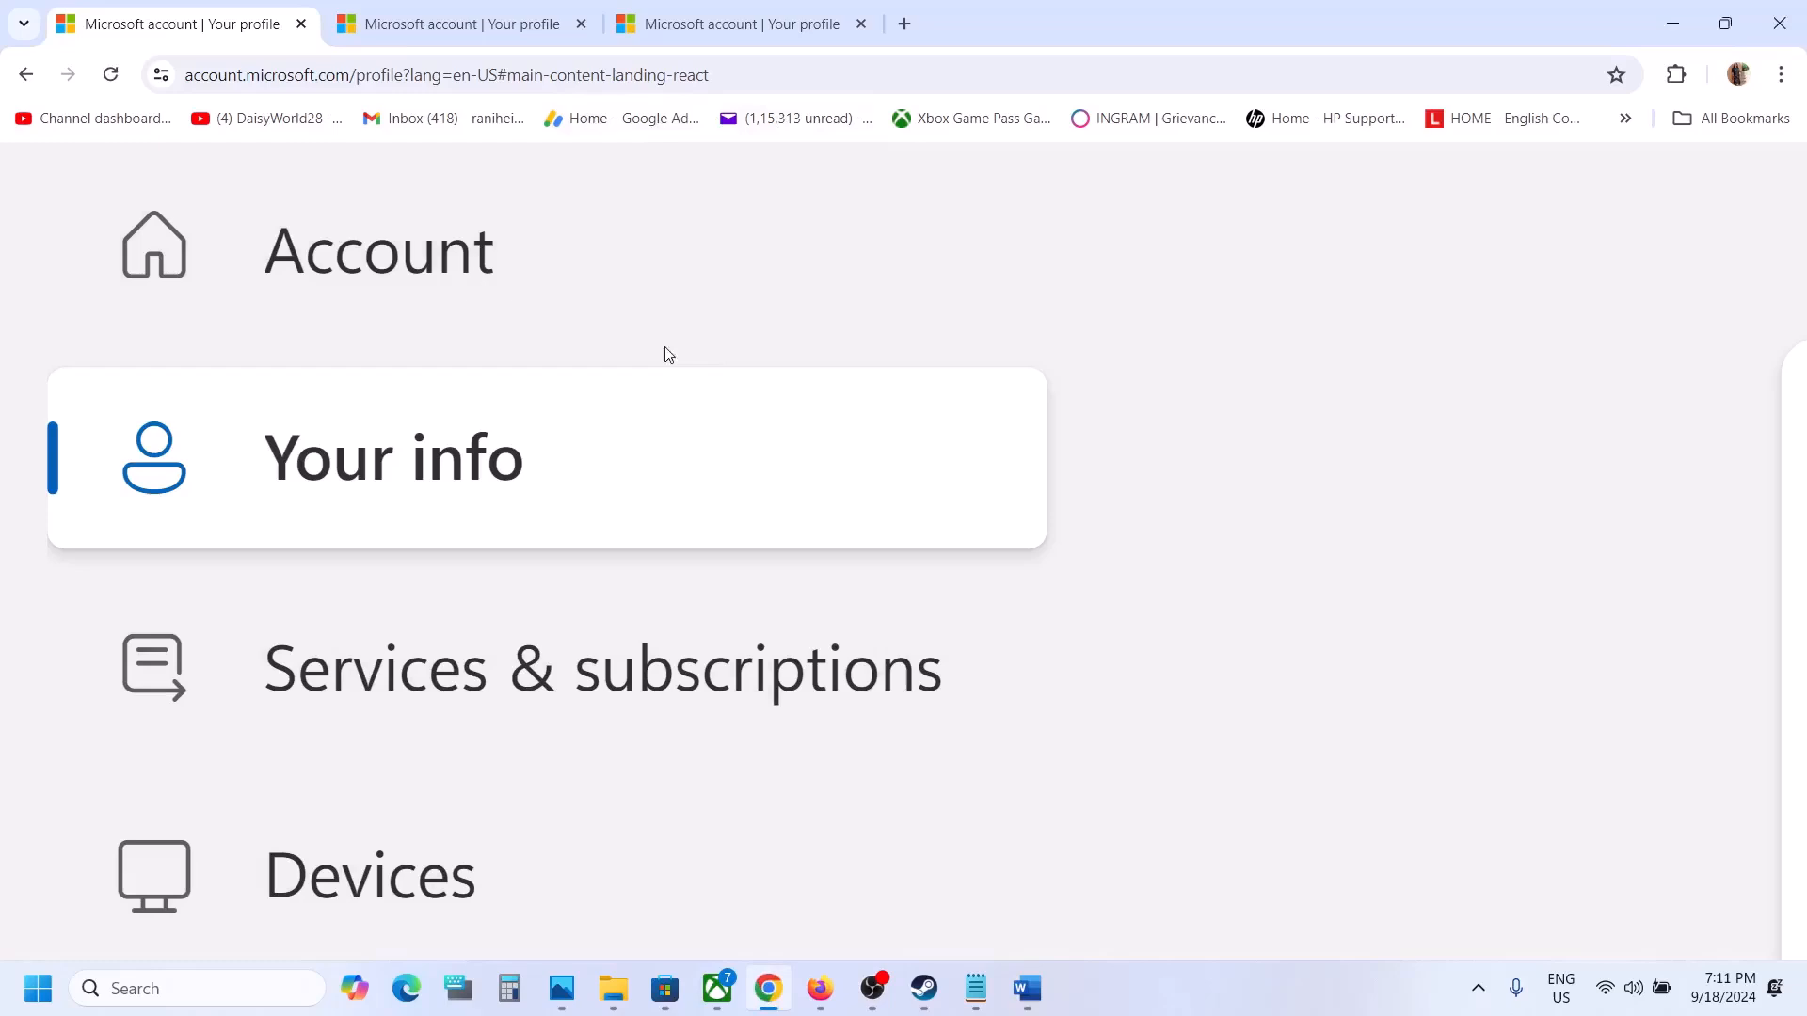
mouse_move(1123, 231)
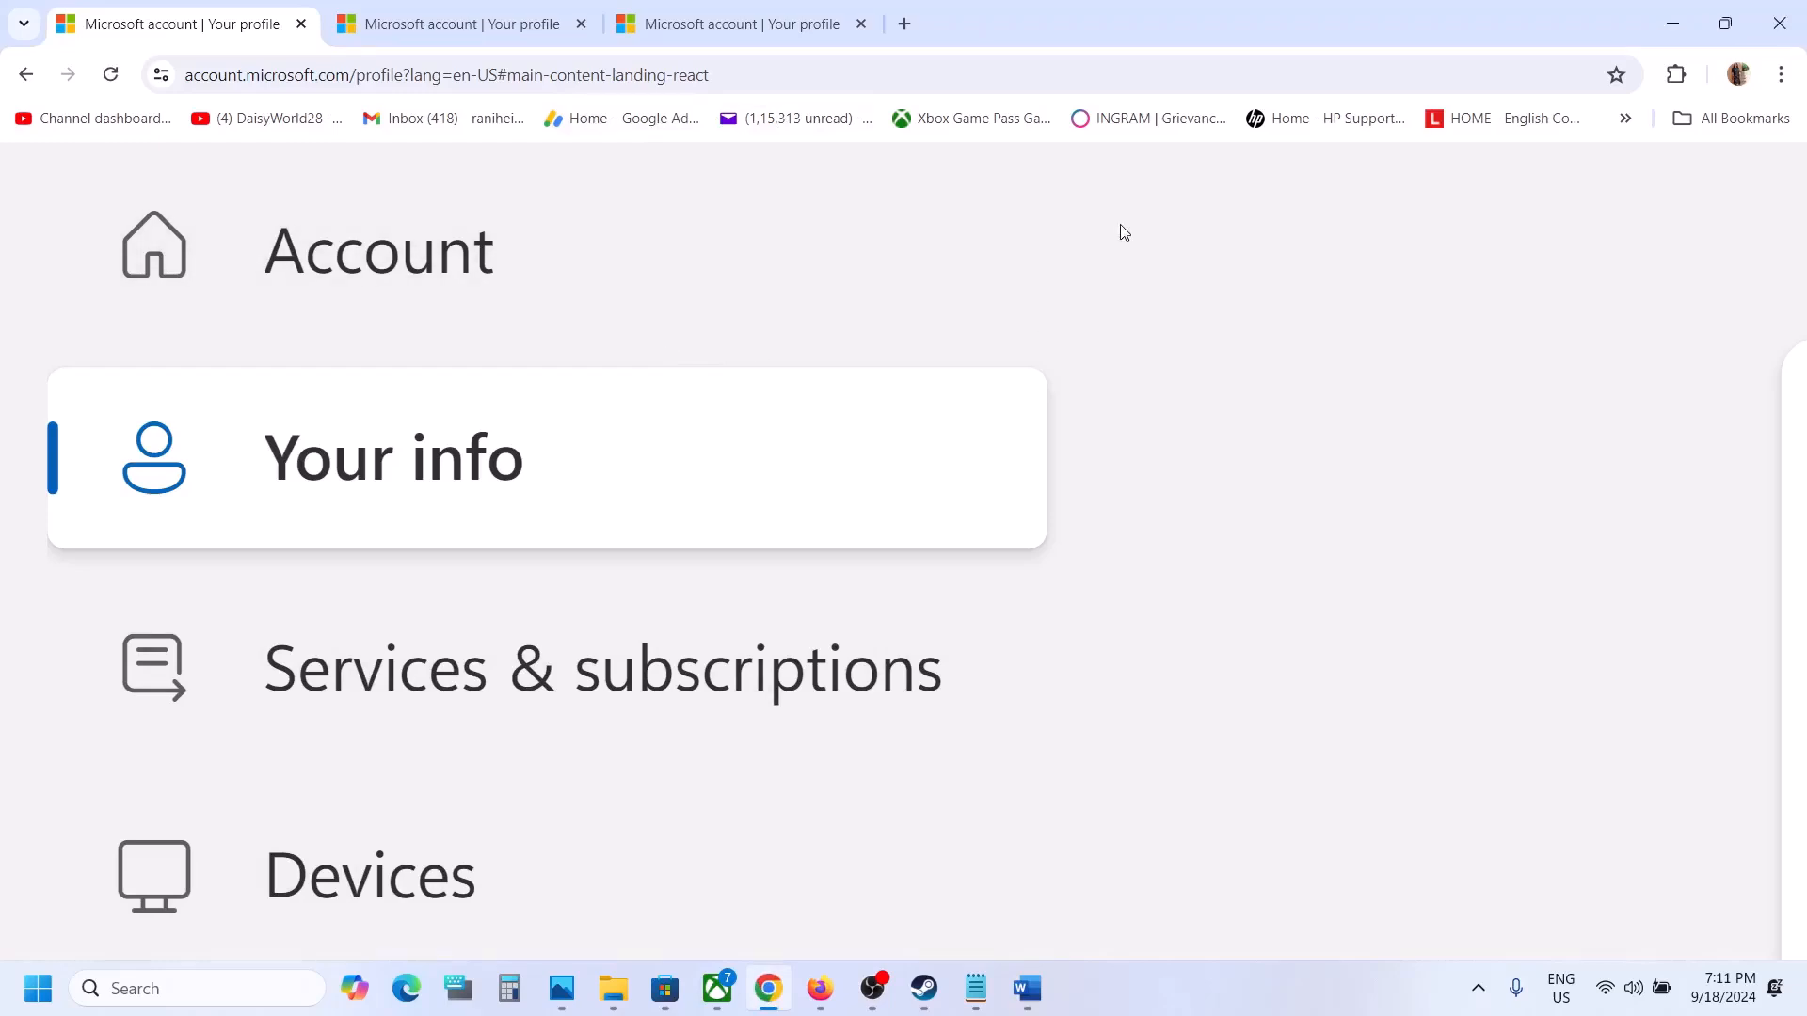
mouse_move(776, 263)
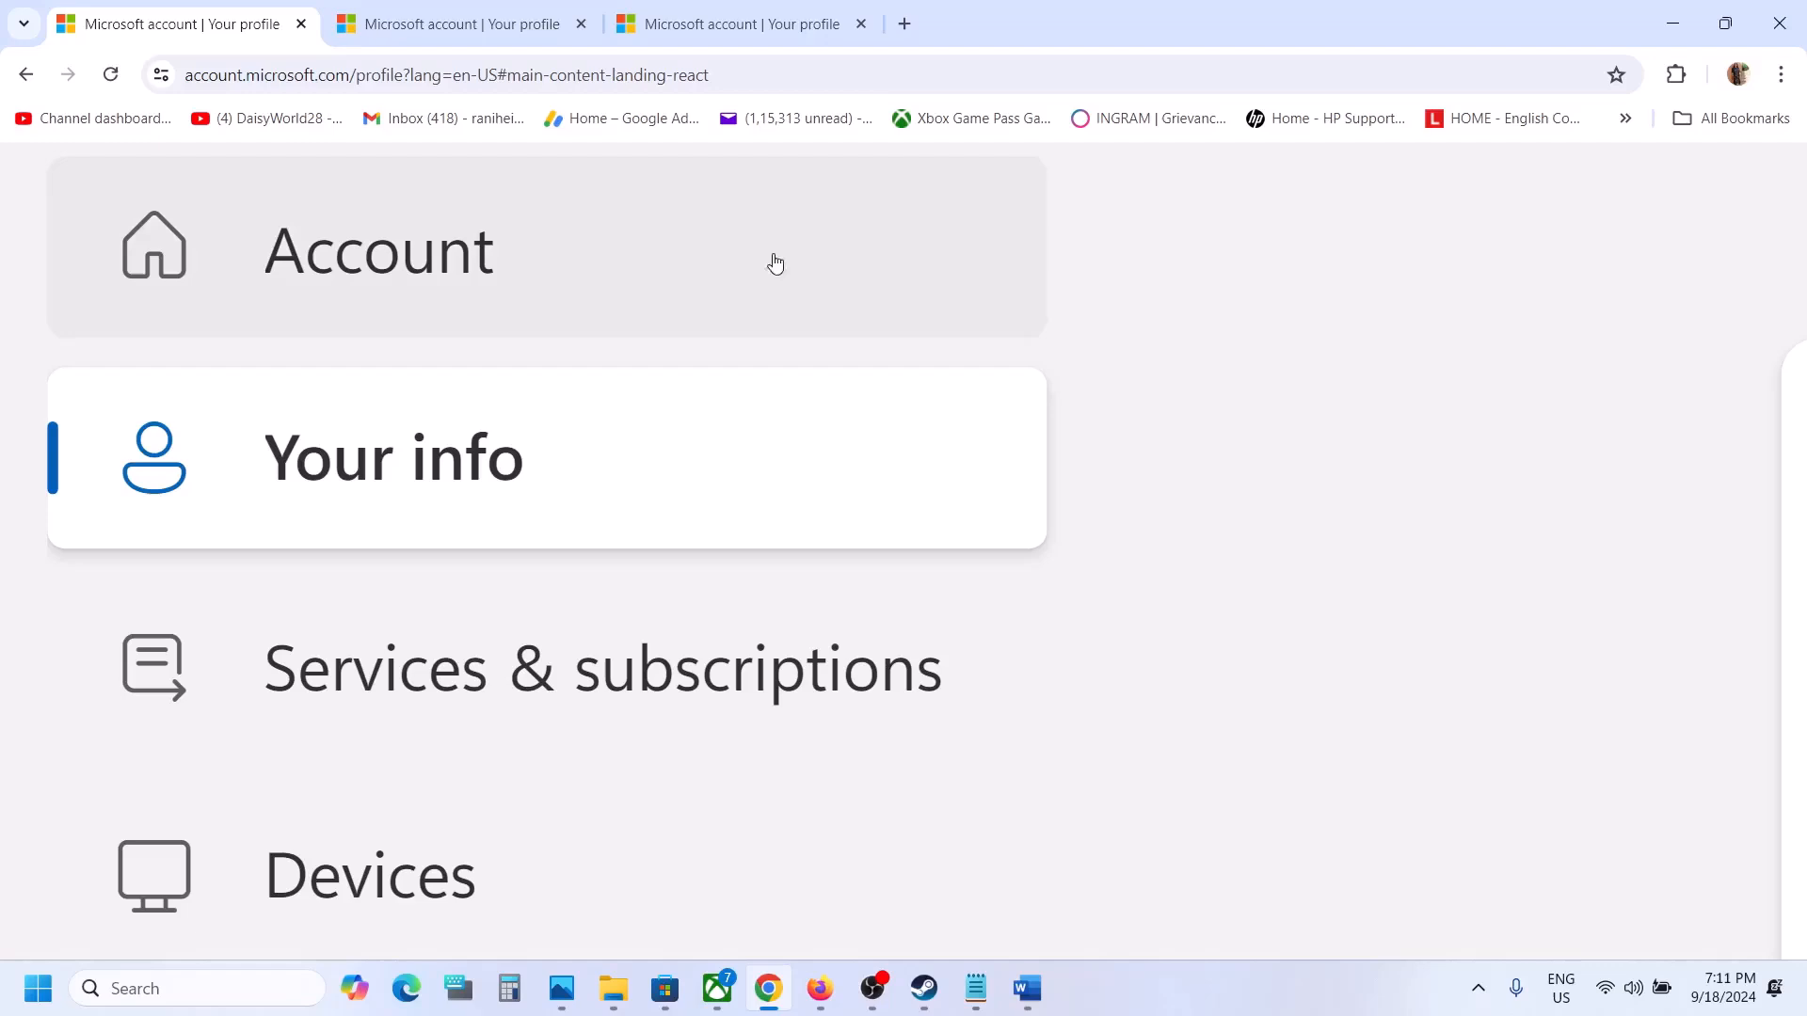
mouse_move(476, 481)
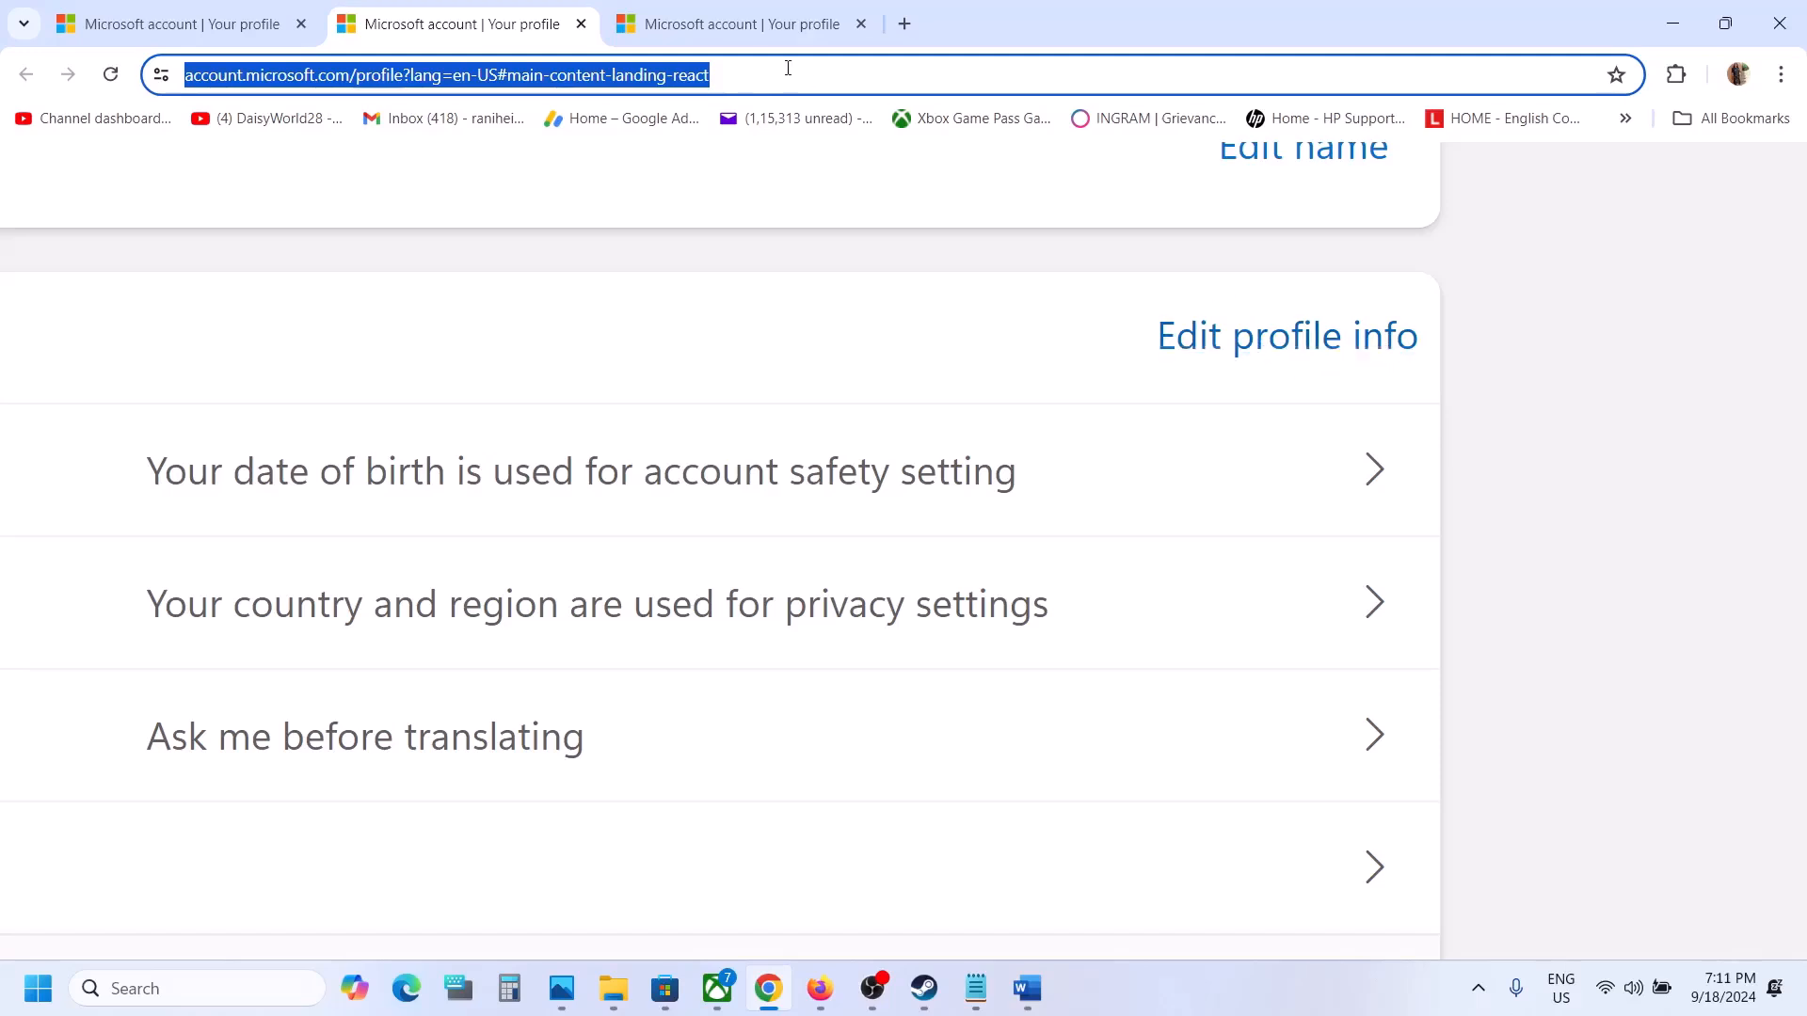
- Open the Edit profile info editor with the date of birth and country or region fields
click(1287, 336)
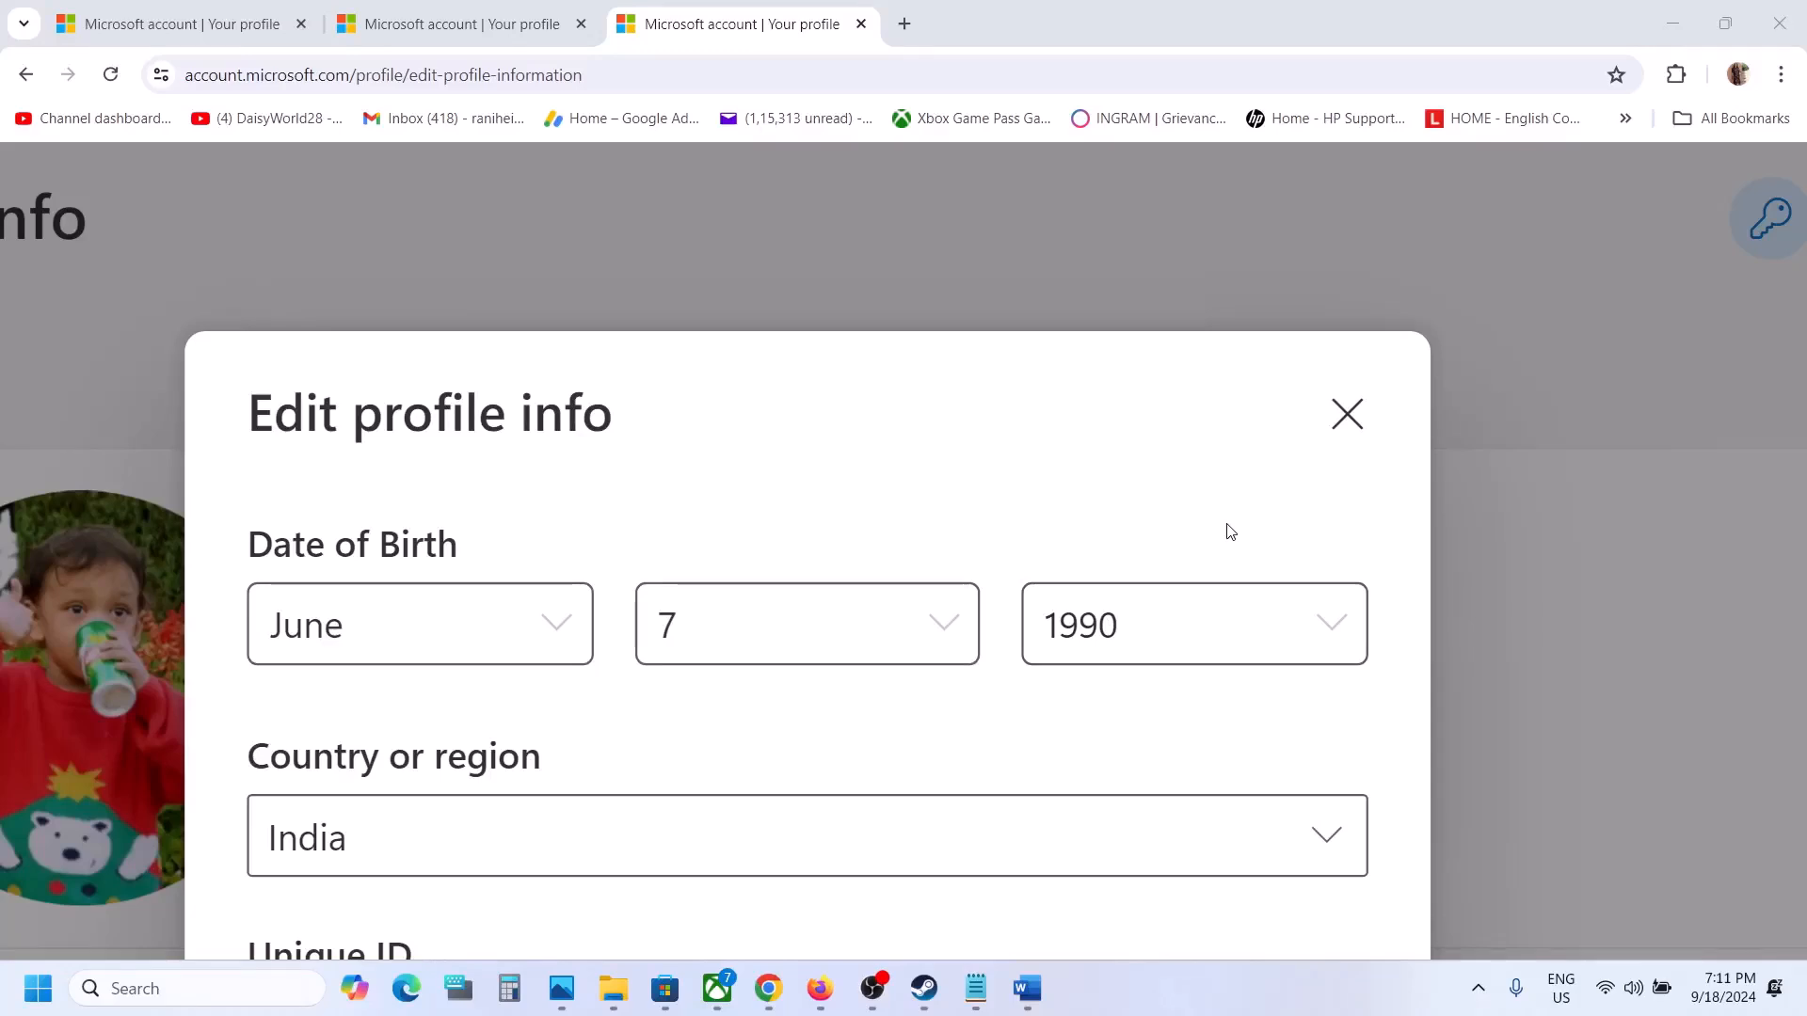
mouse_move(779, 625)
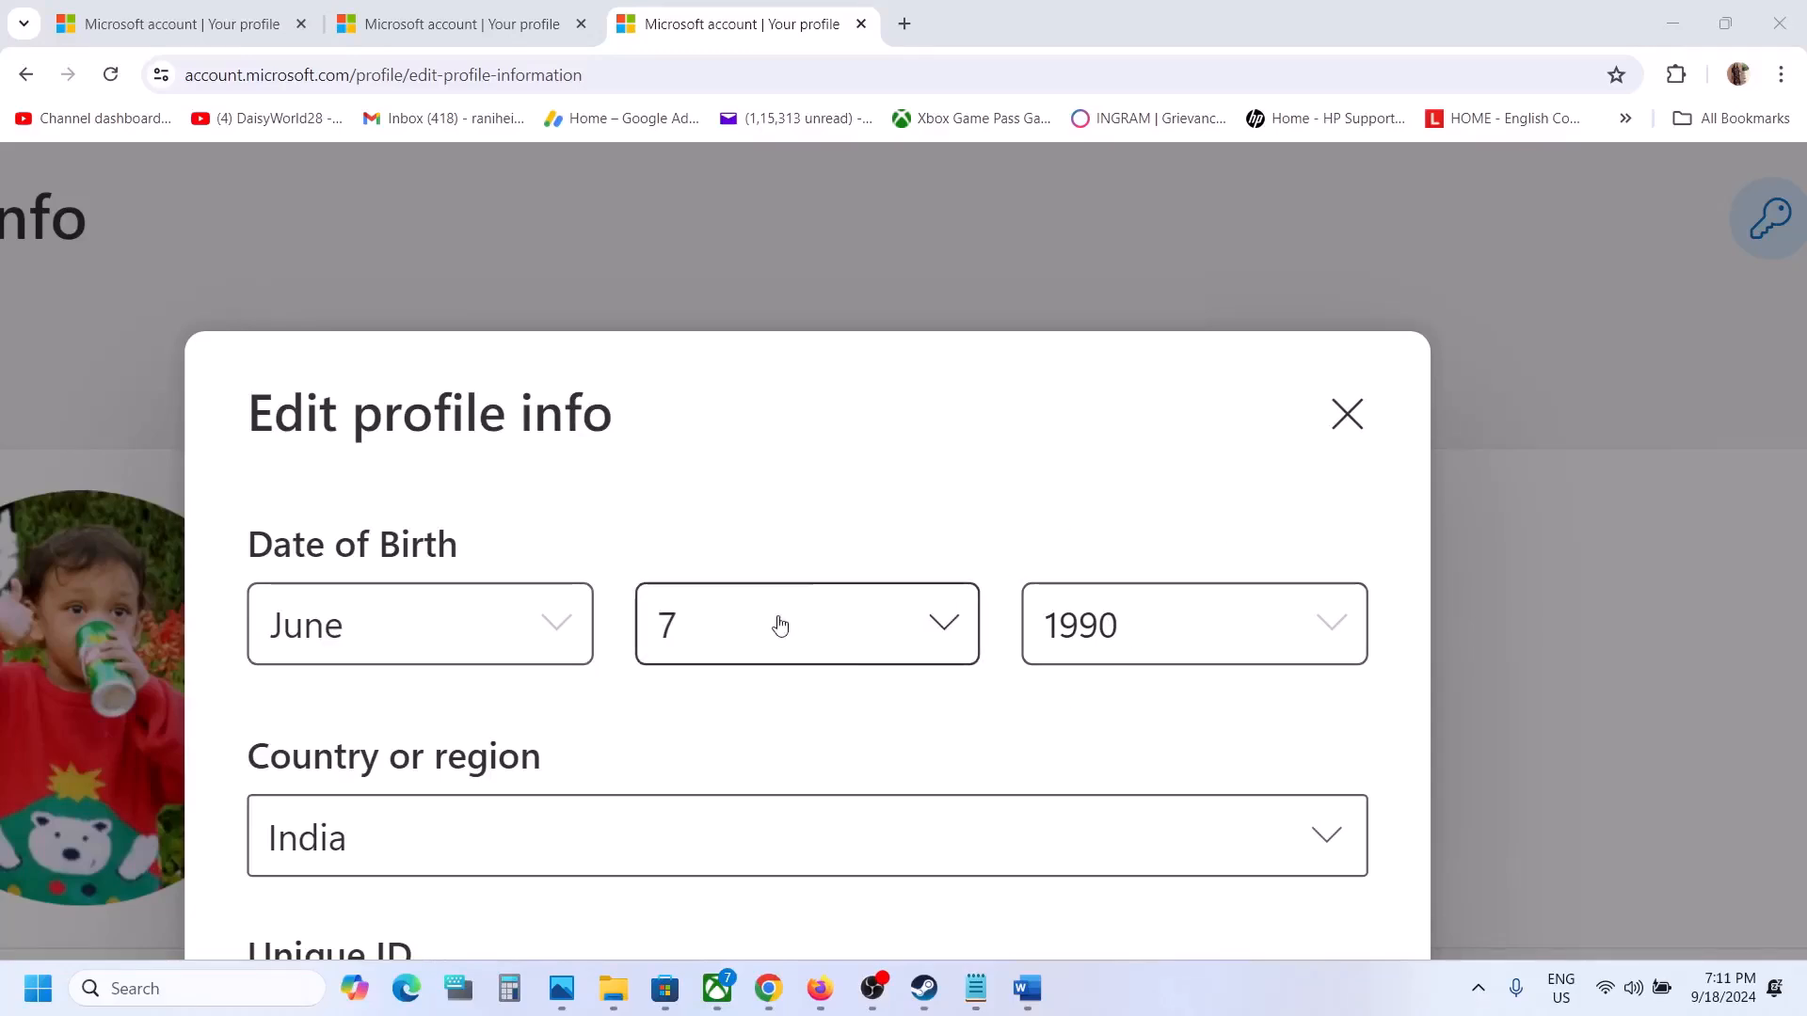
mouse_move(1070, 774)
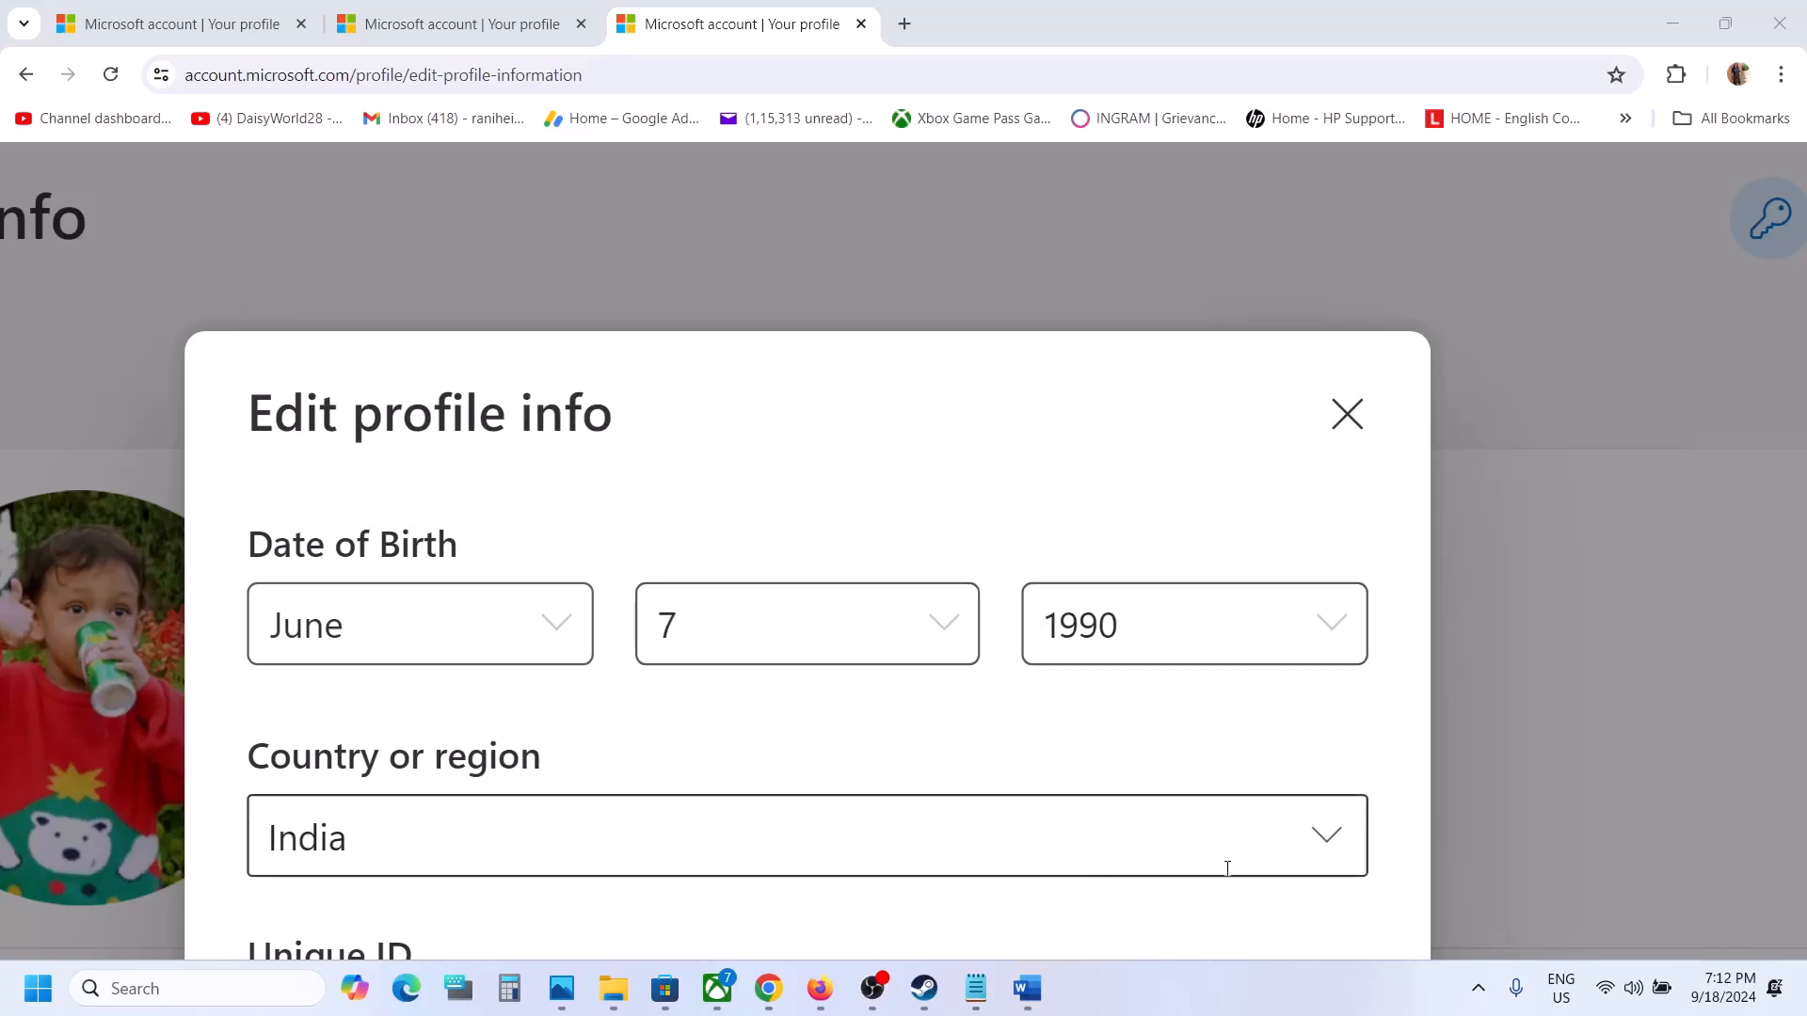
scroll(down, 3)
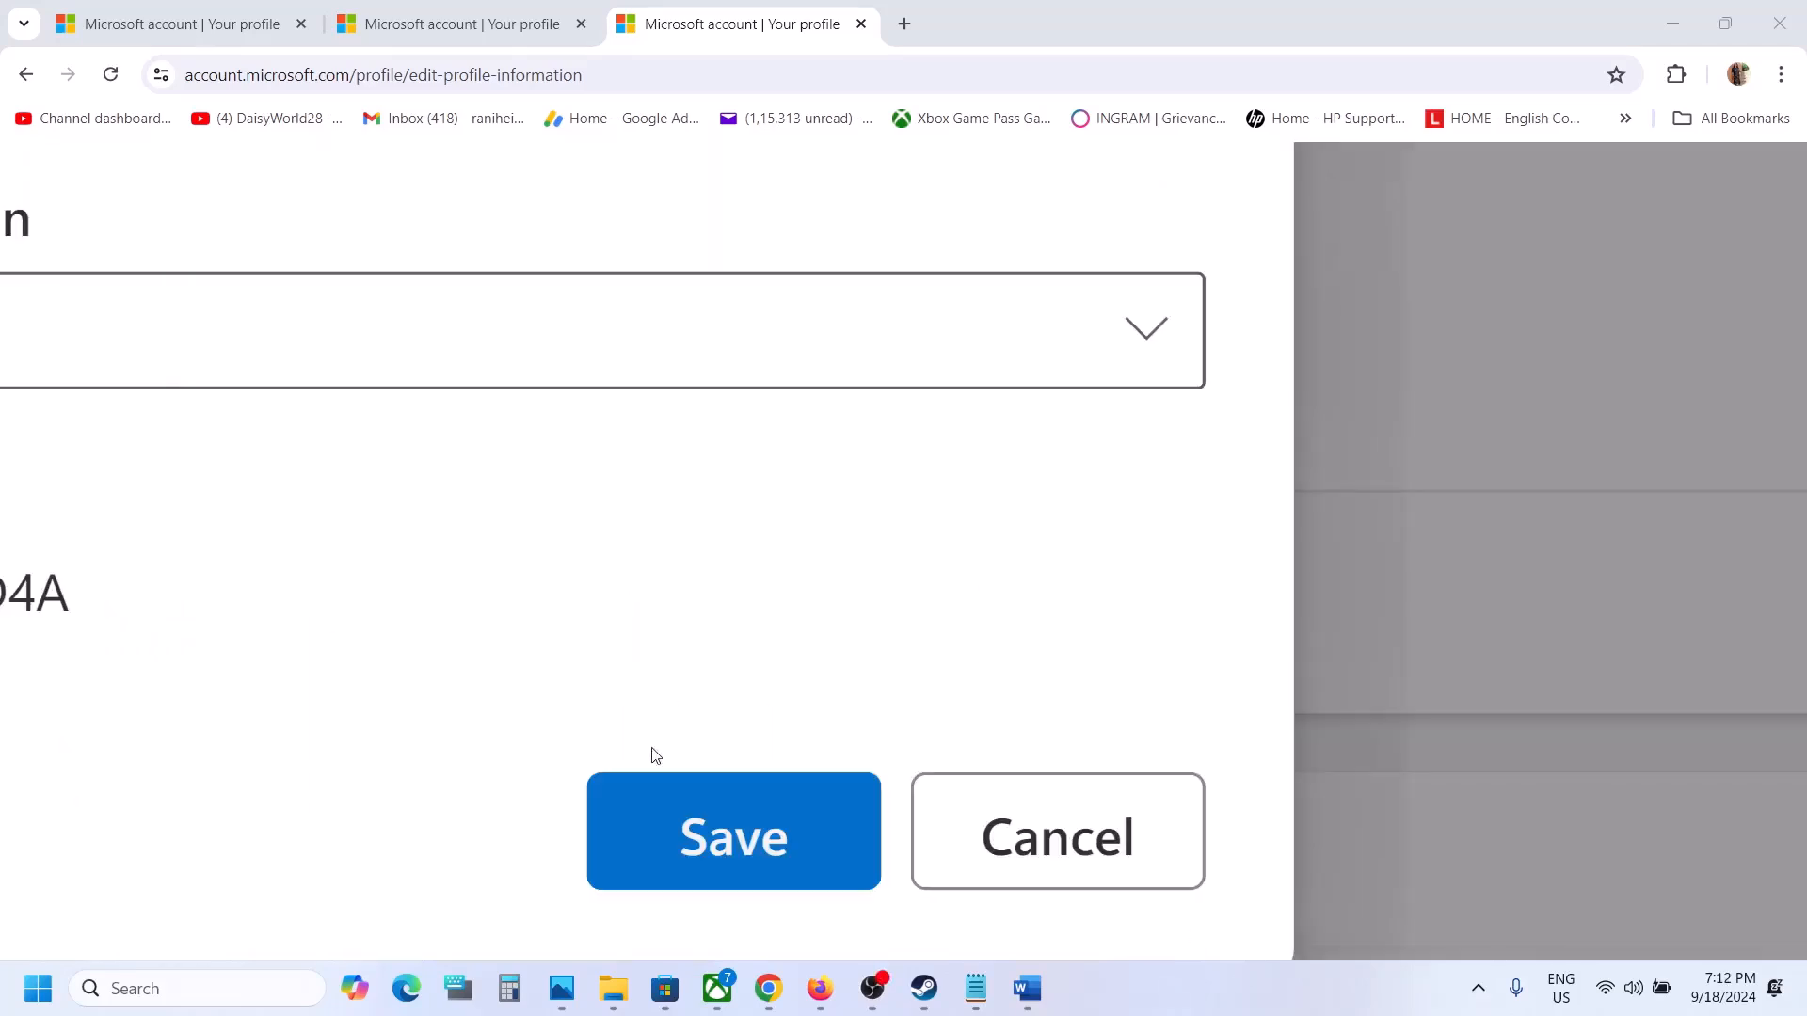
mouse_move(1272, 507)
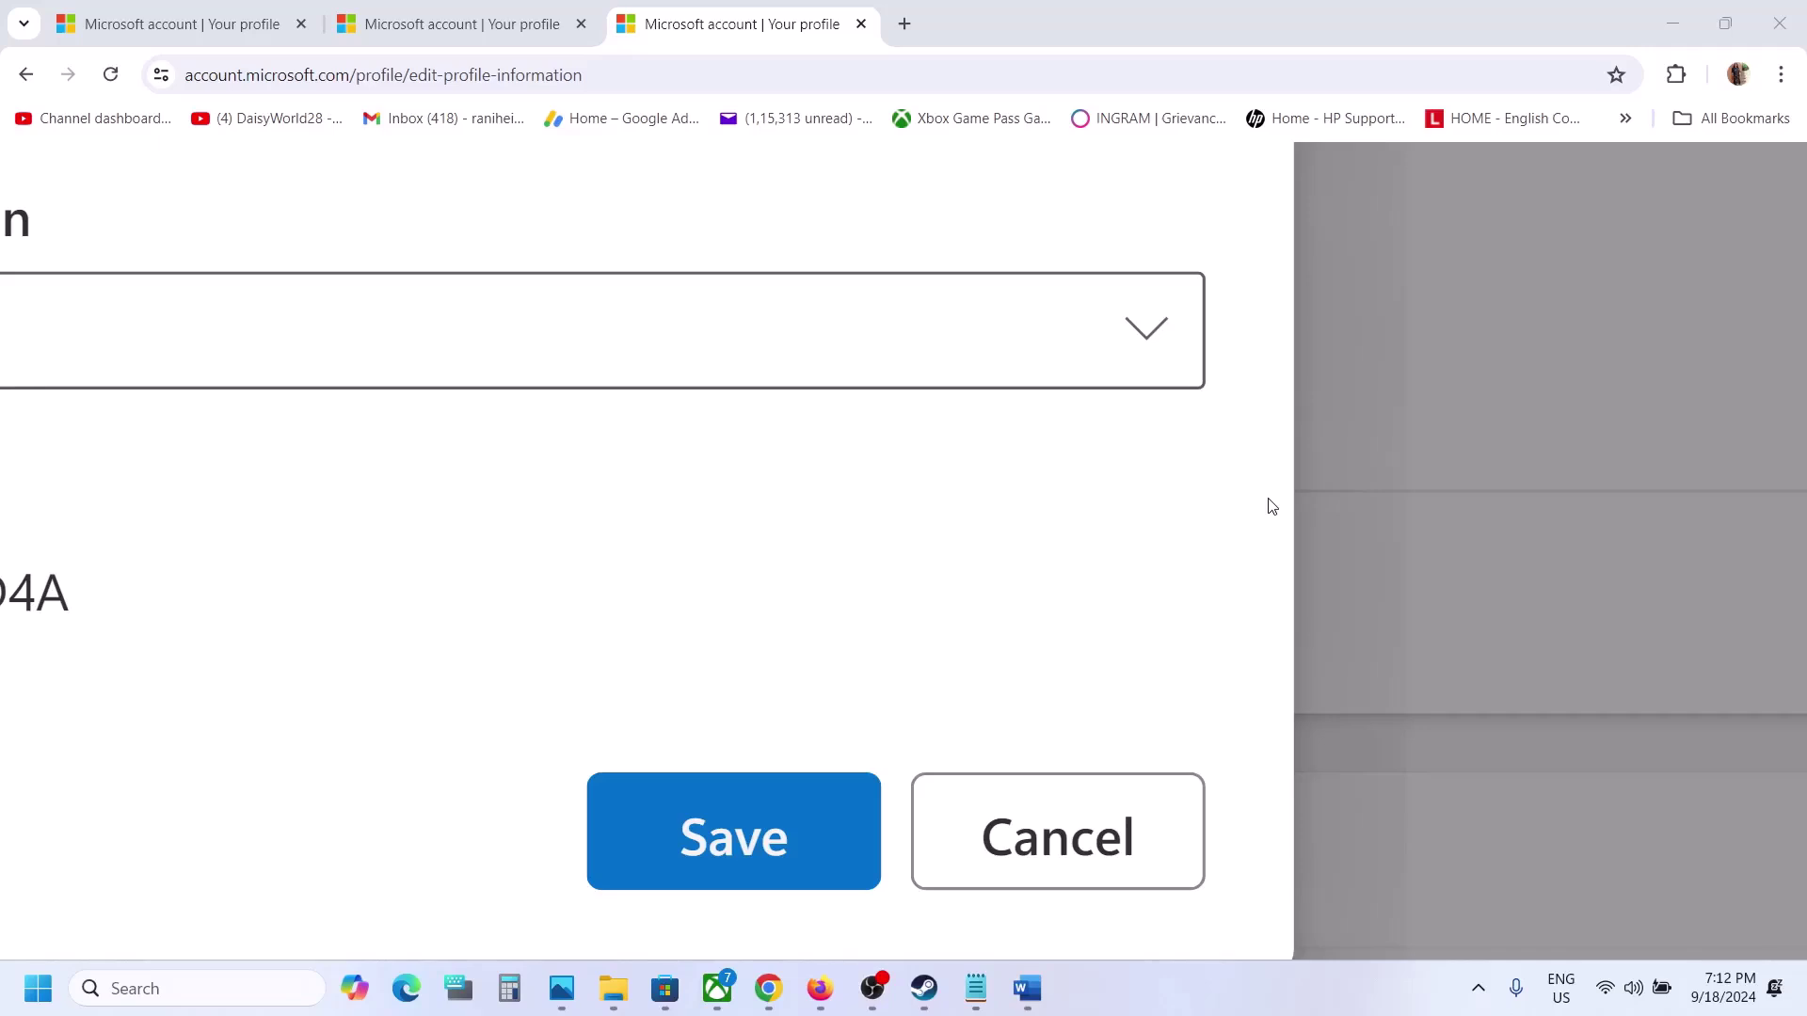
scroll(up, 3)
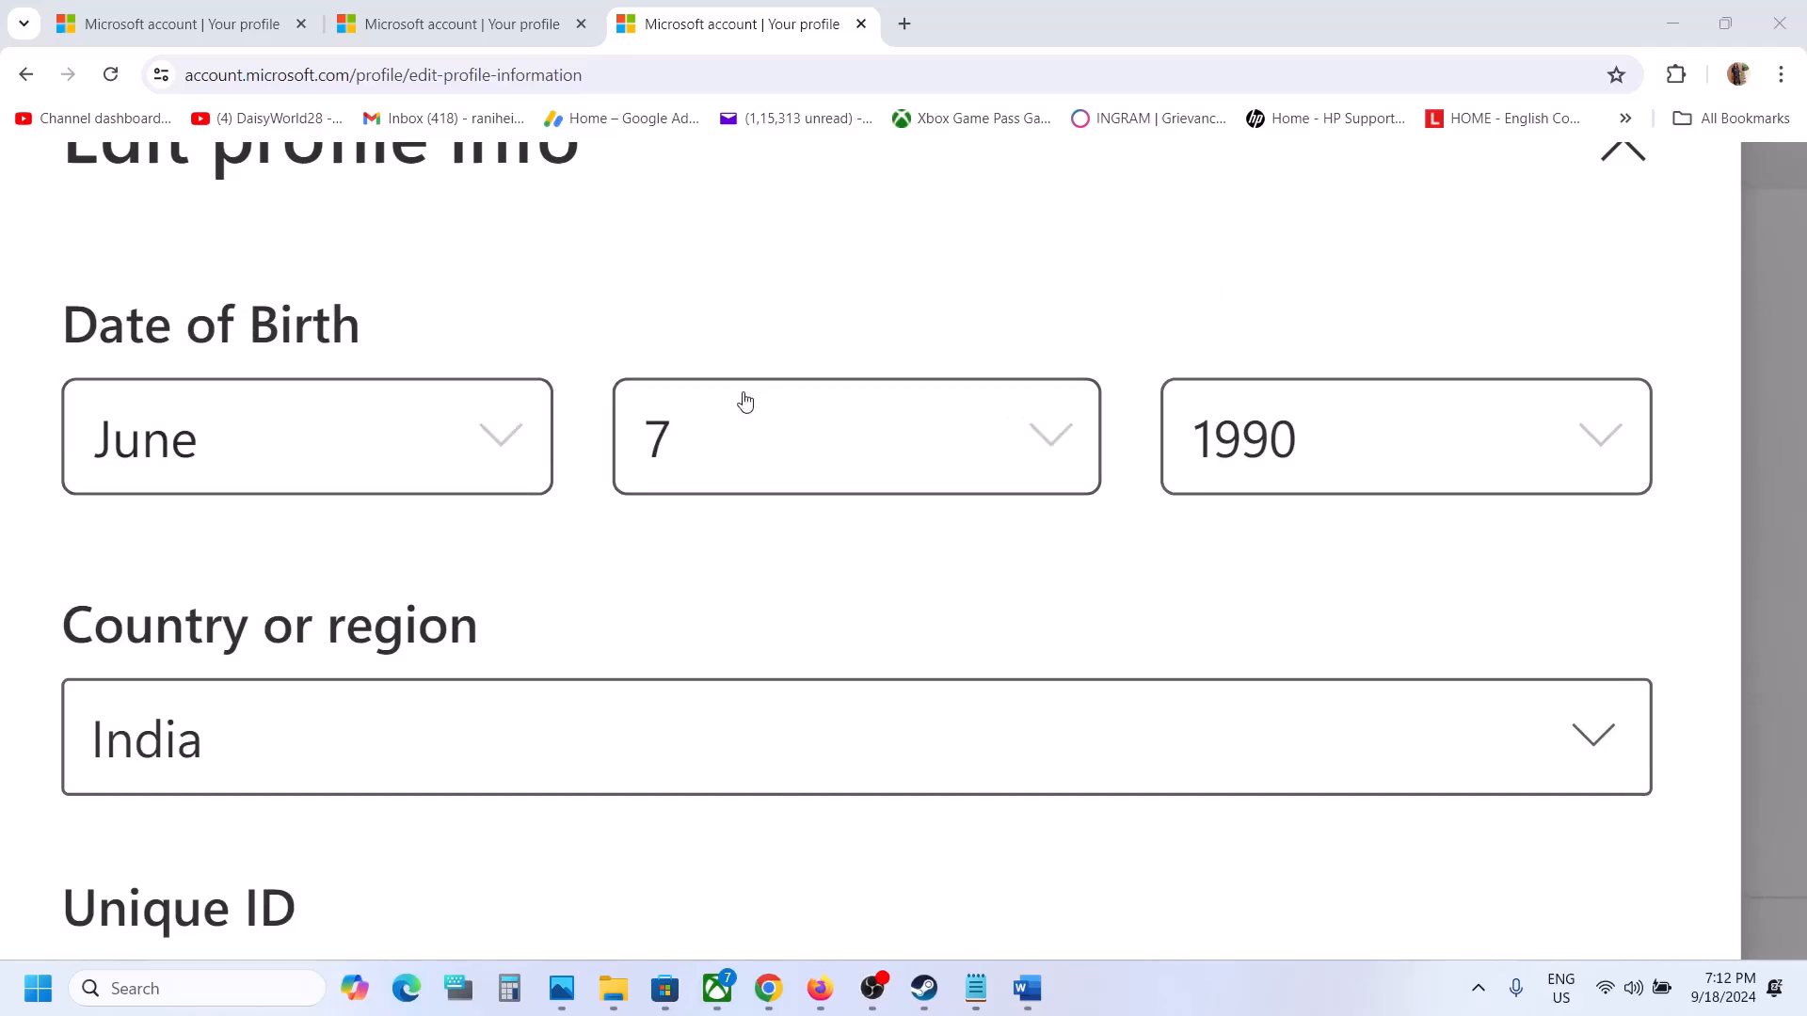
mouse_move(1125, 328)
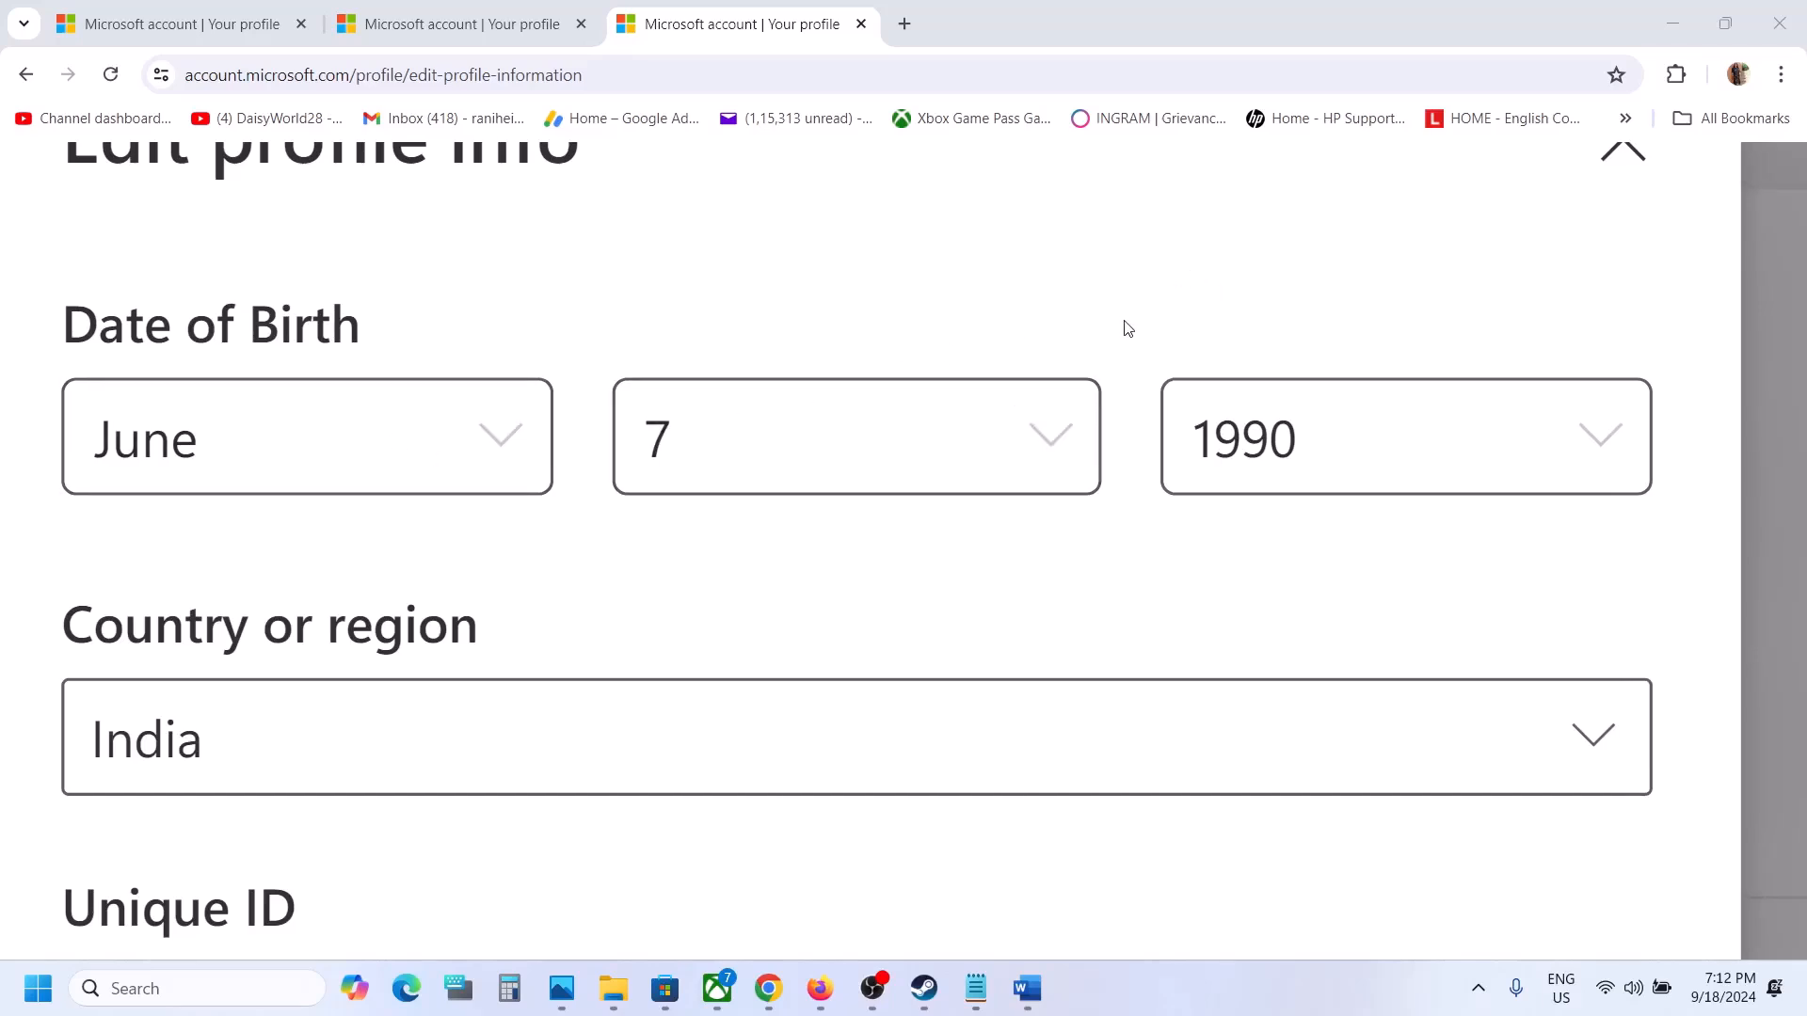
mouse_move(1217, 715)
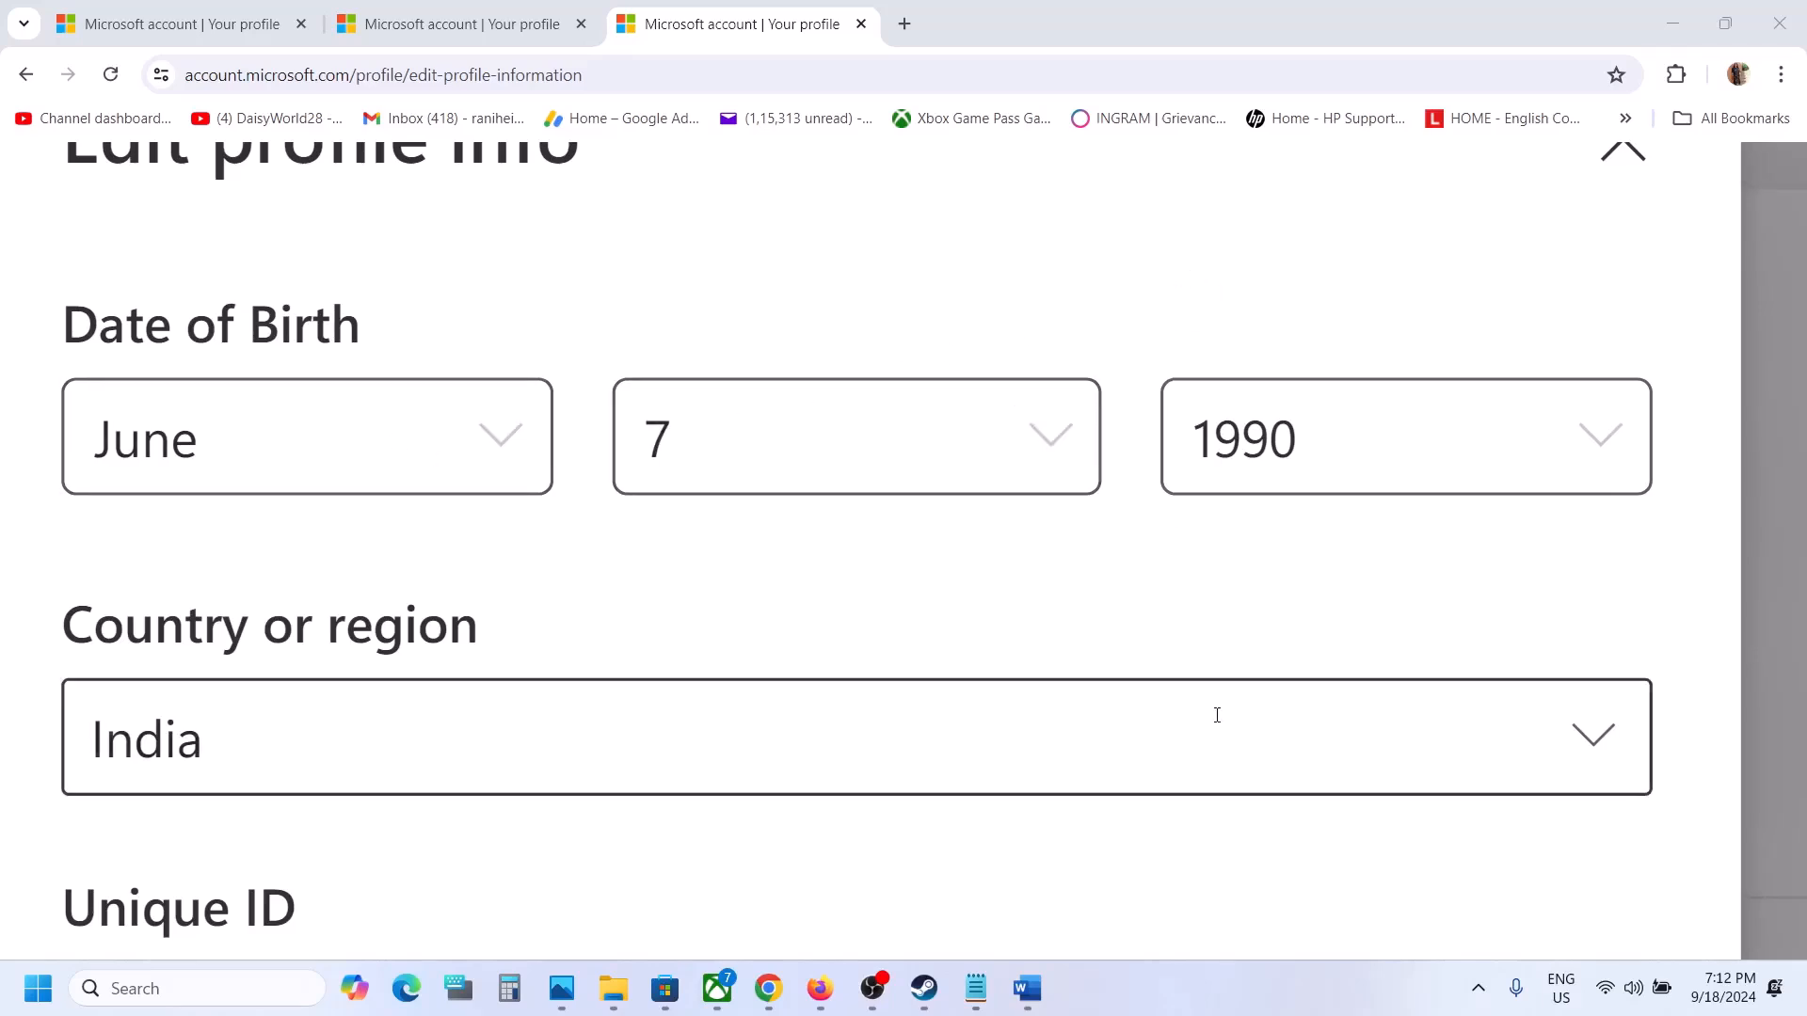